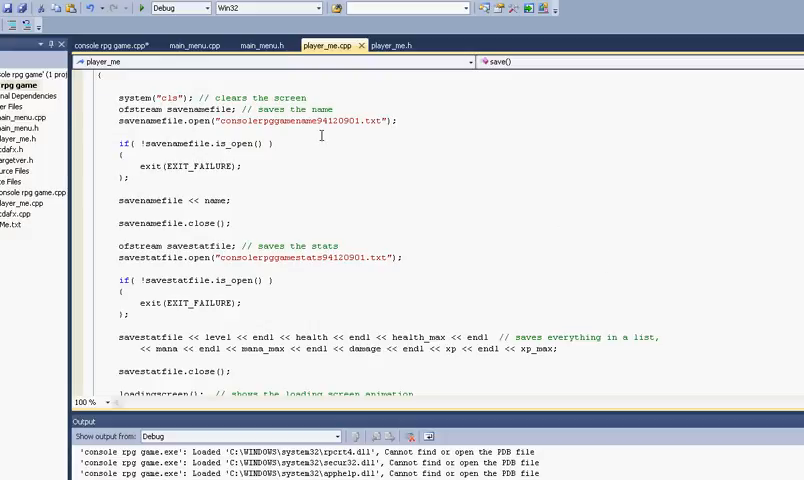
- Add a menu.virusprank() call in main() of console rpg game.cpp before menu.start()
left_click(110, 44)
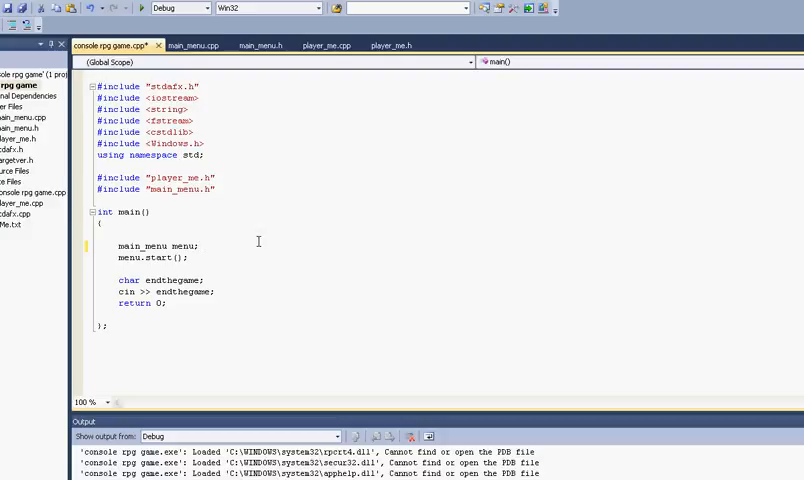
type("menu.v")
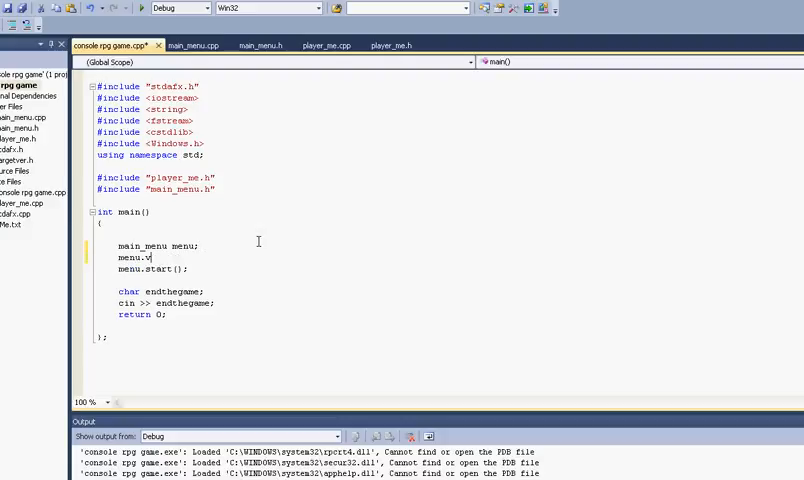
type("iruspran")
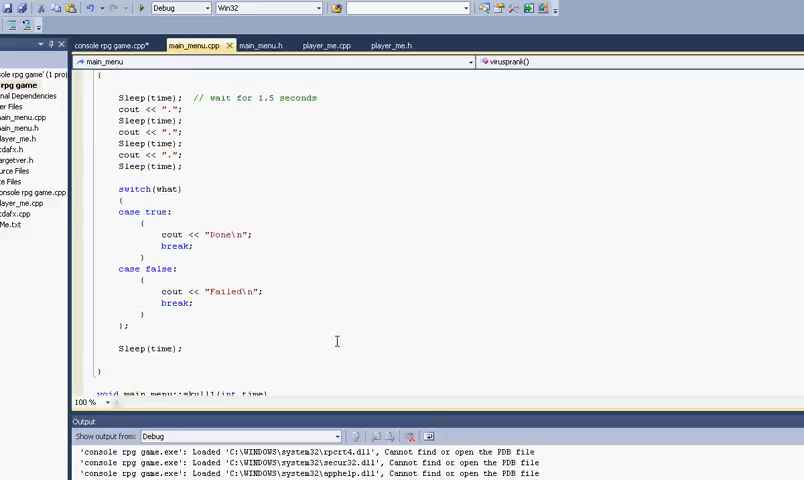
- Scroll down main_menu.cpp past virusprank and the skull ASCII-art functions
scroll("down", 3)
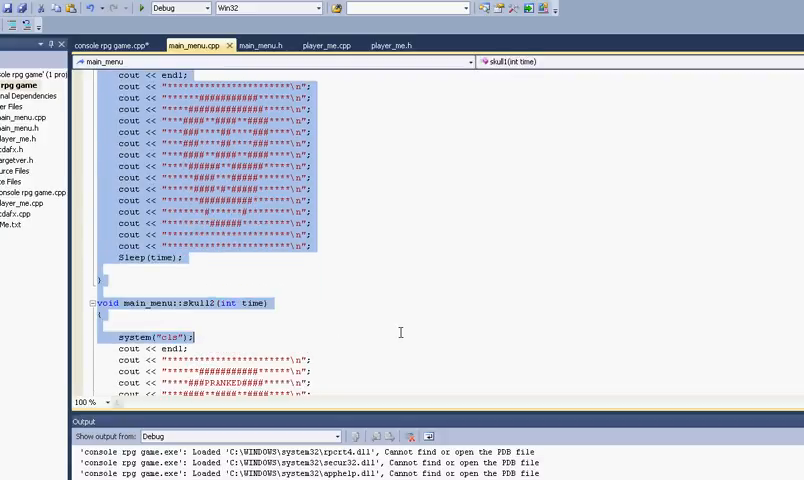
scroll("down", 3)
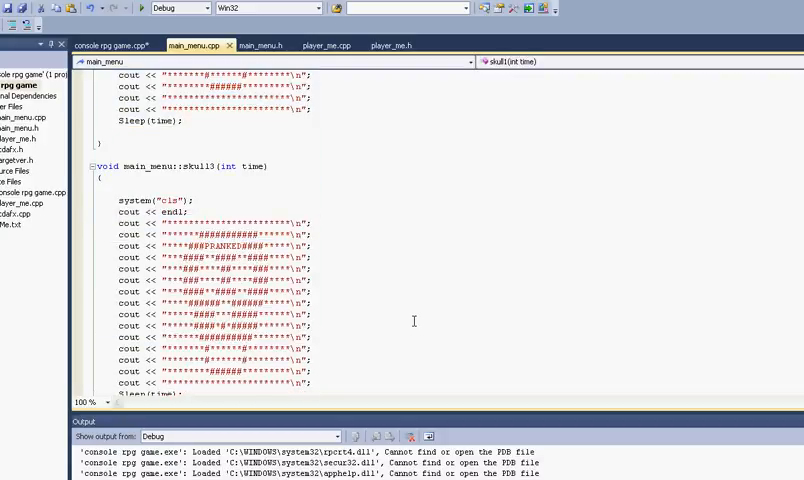
scroll("down", 3)
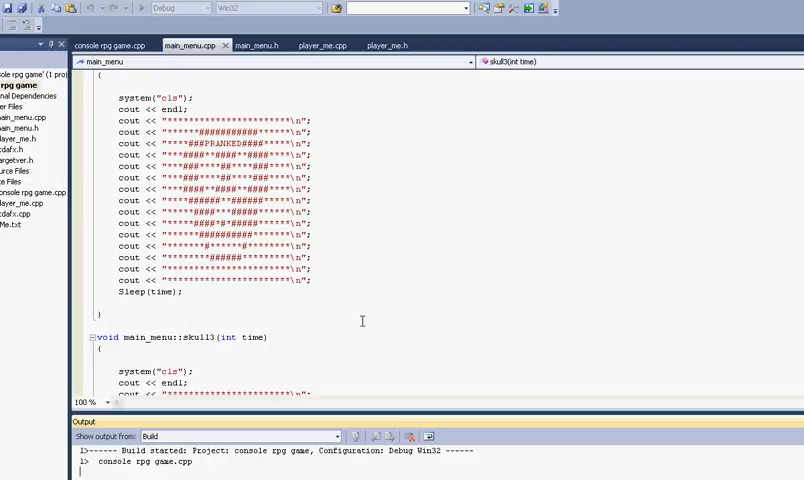
mouse_move(320, 304)
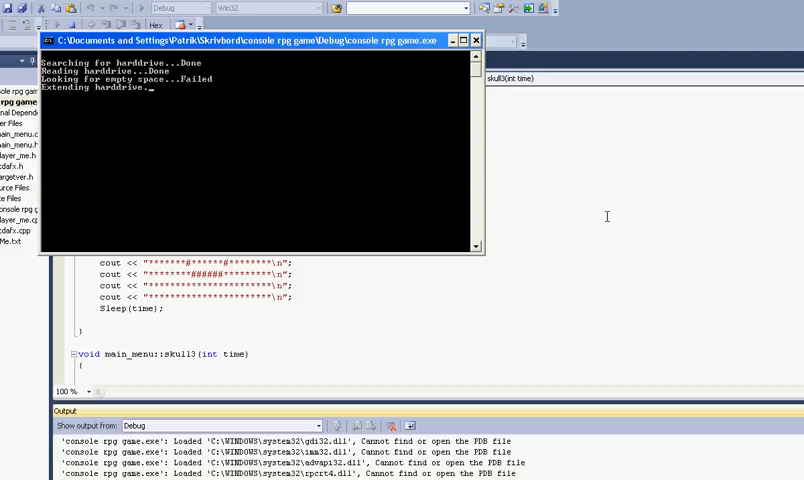
mouse_move(324, 232)
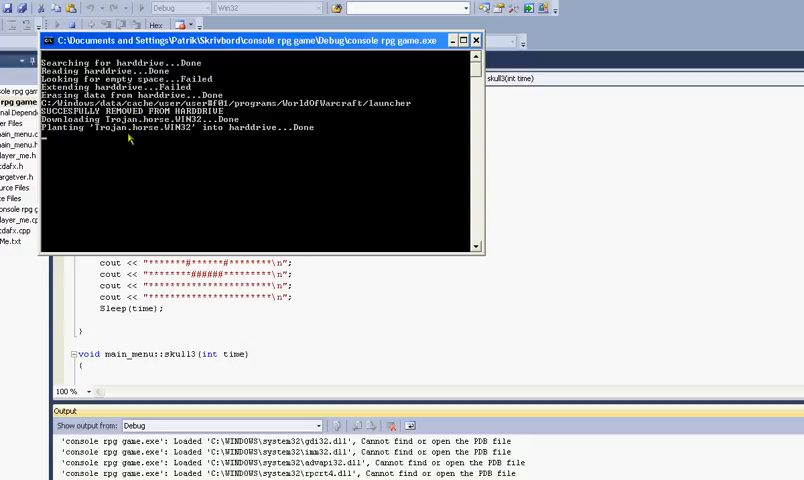
mouse_move(508, 224)
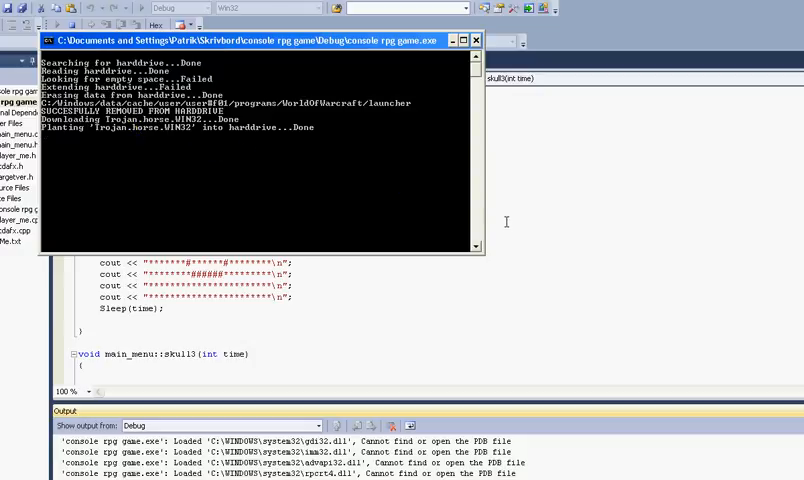
mouse_move(432, 250)
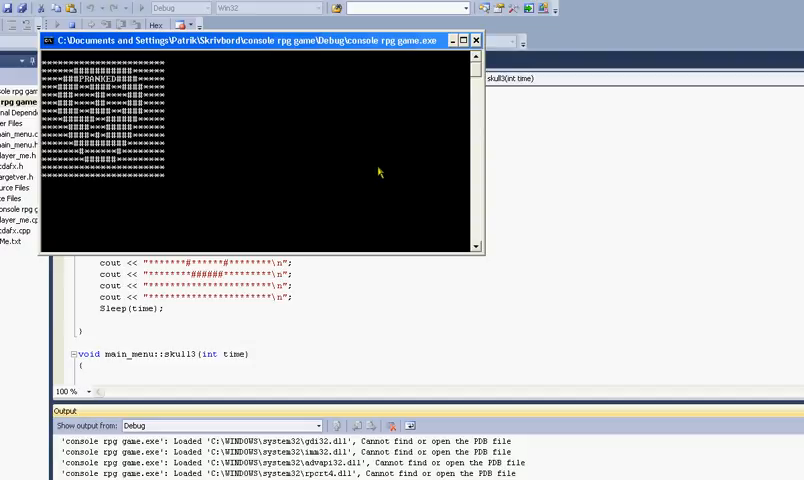
mouse_move(248, 156)
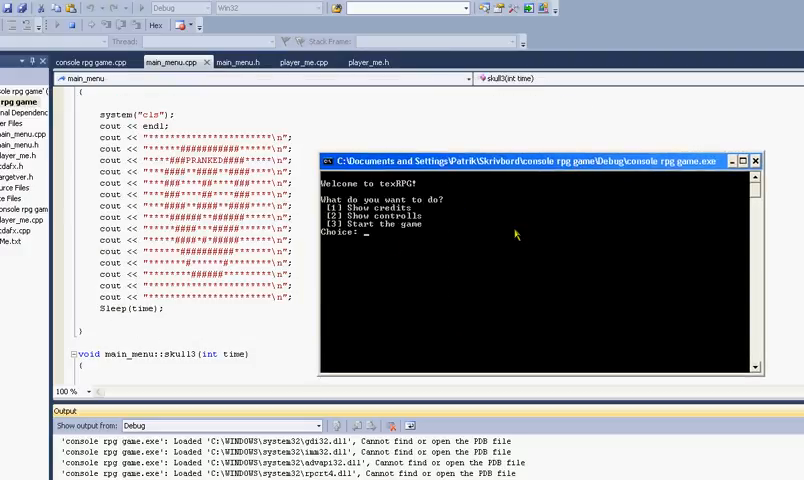
- Choose option 3 at the main menu to start a new game
type("3")
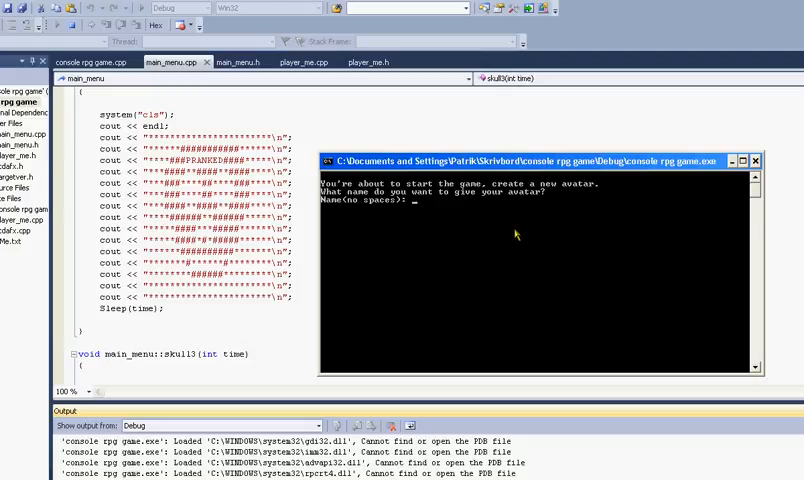
- Name the avatar 'niskinato', then choose option 2 at the in-game menu
type("niskinato")
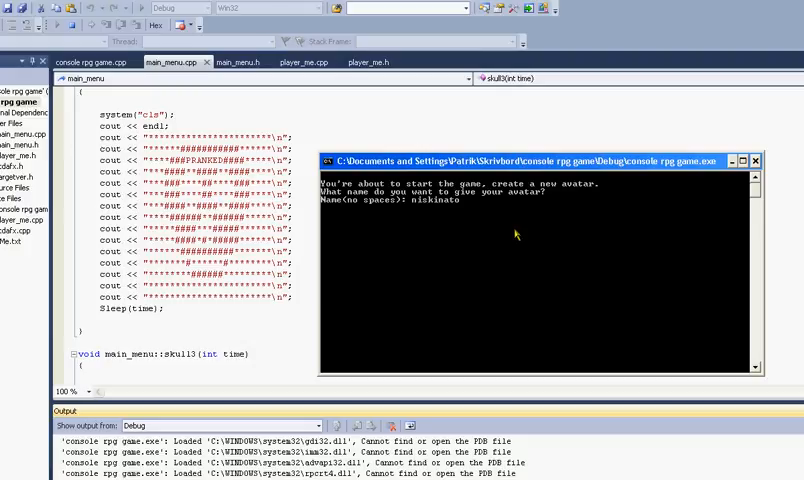
key("Return")
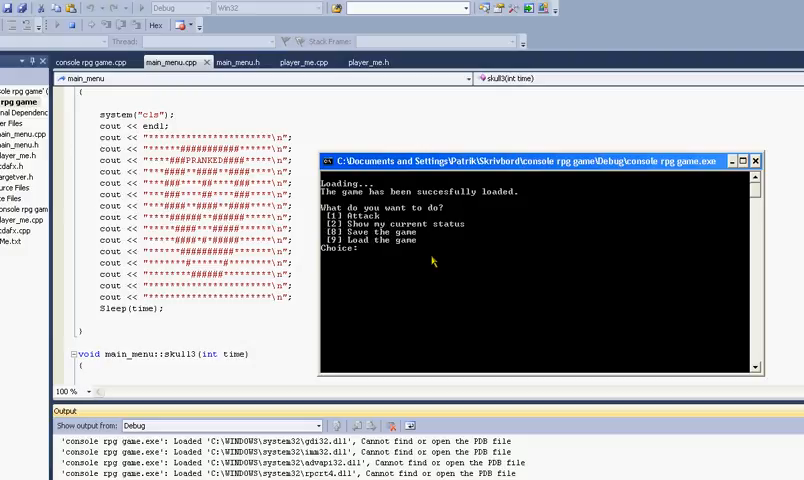
type("2")
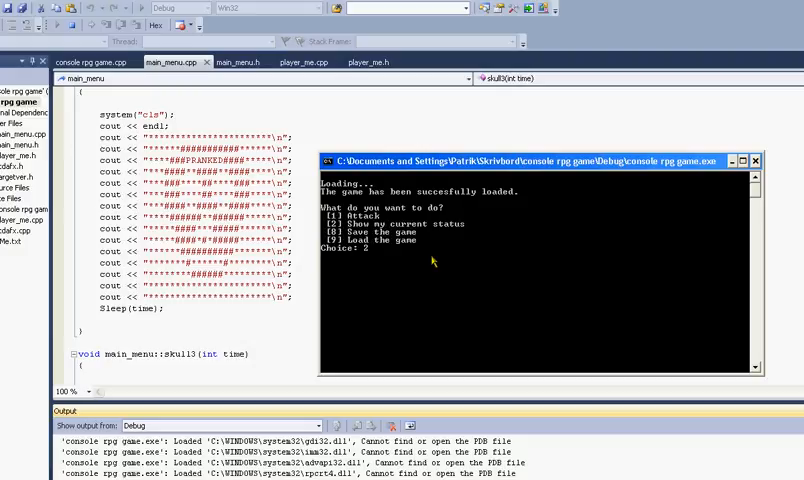